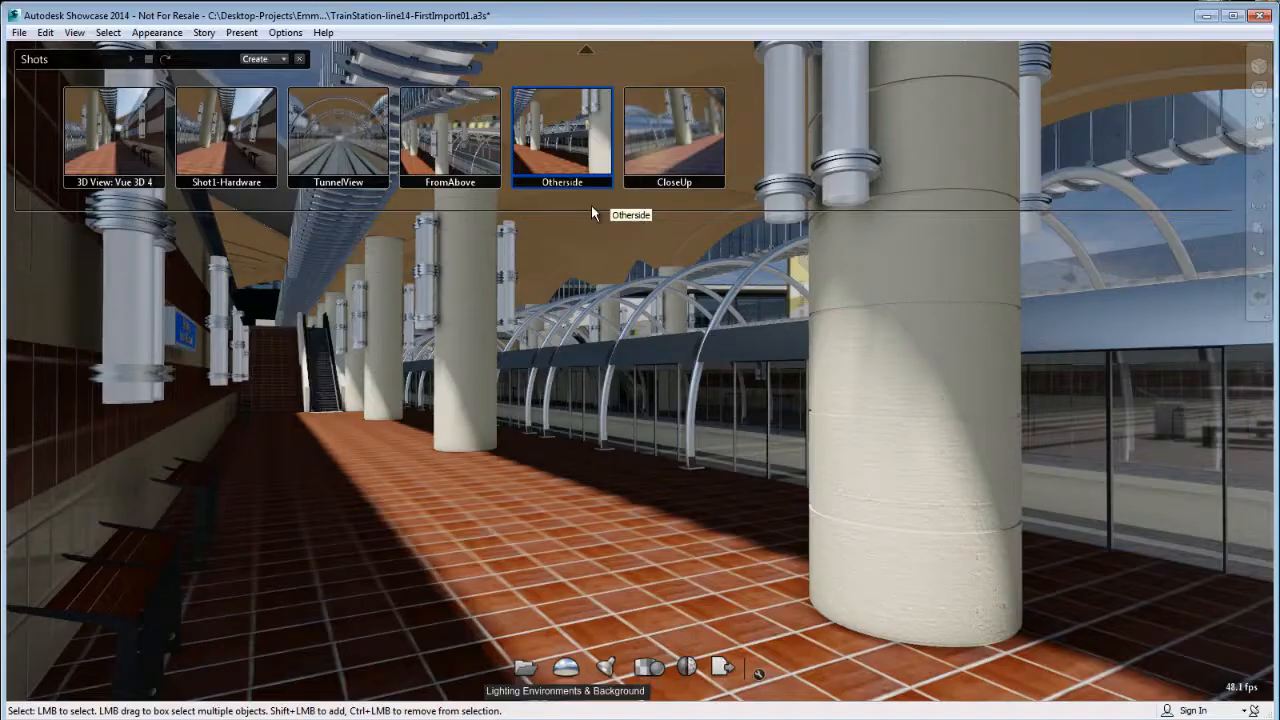
Create a new start-to-end shot, Shot8, from the Shots palette Create list
click(256, 58)
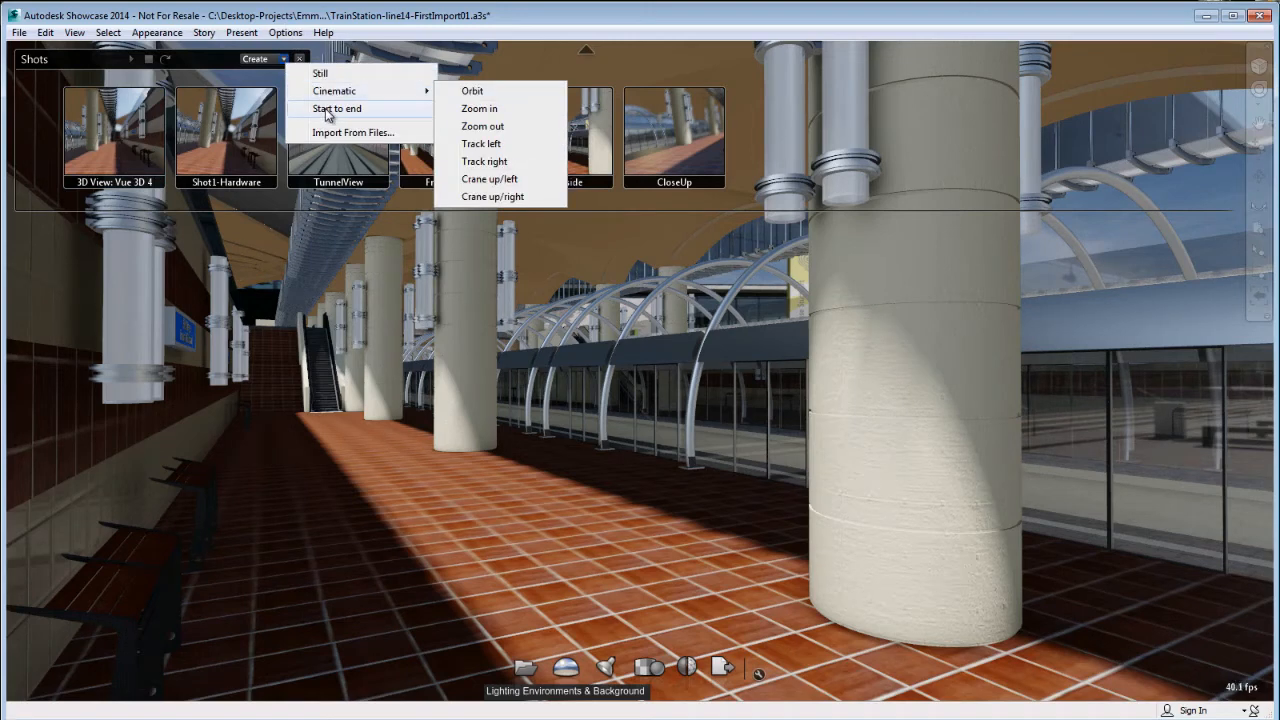
click(335, 108)
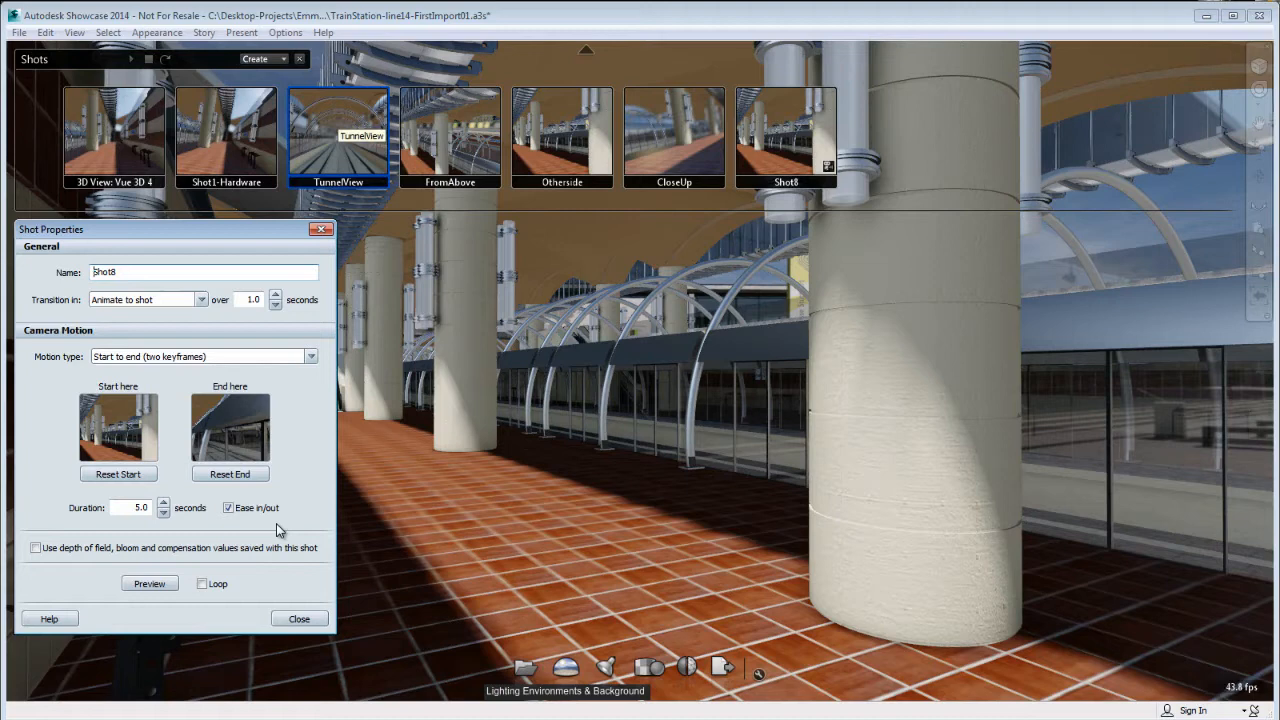
mouse_move(232, 455)
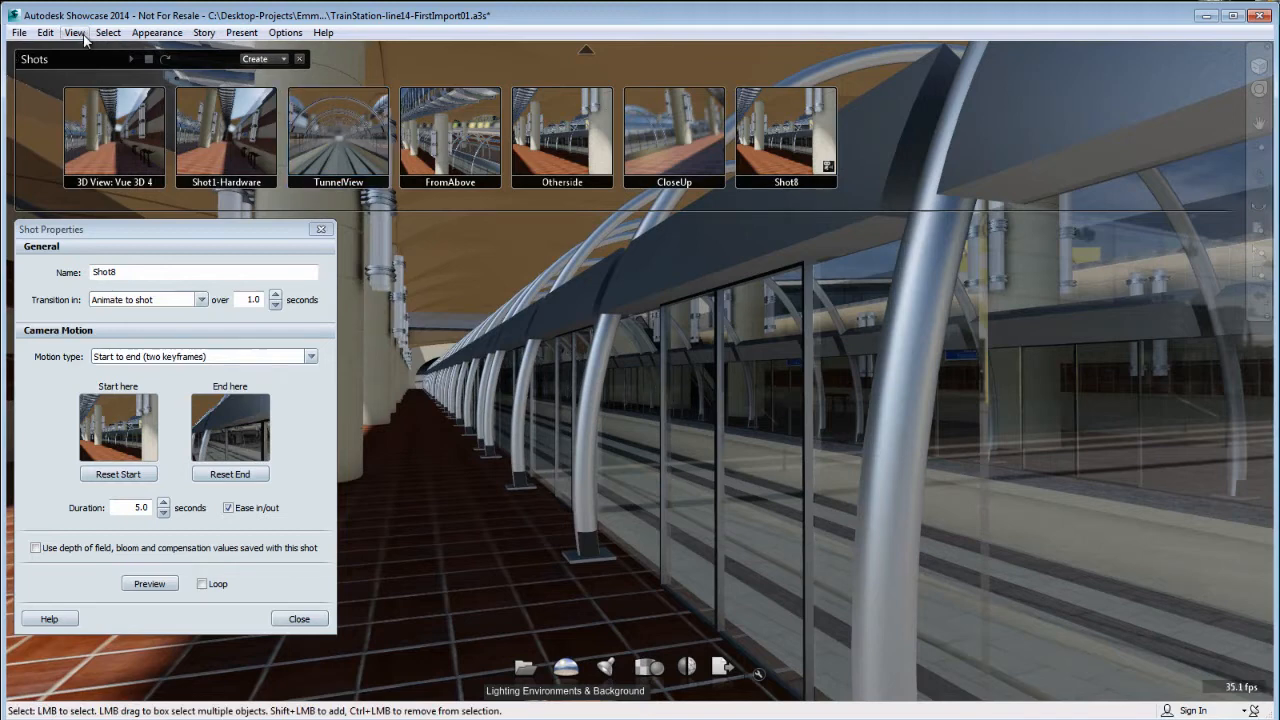
Tilt the camera to 10 degrees in Camera Properties and reset Shot8's end to that view
click(114, 135)
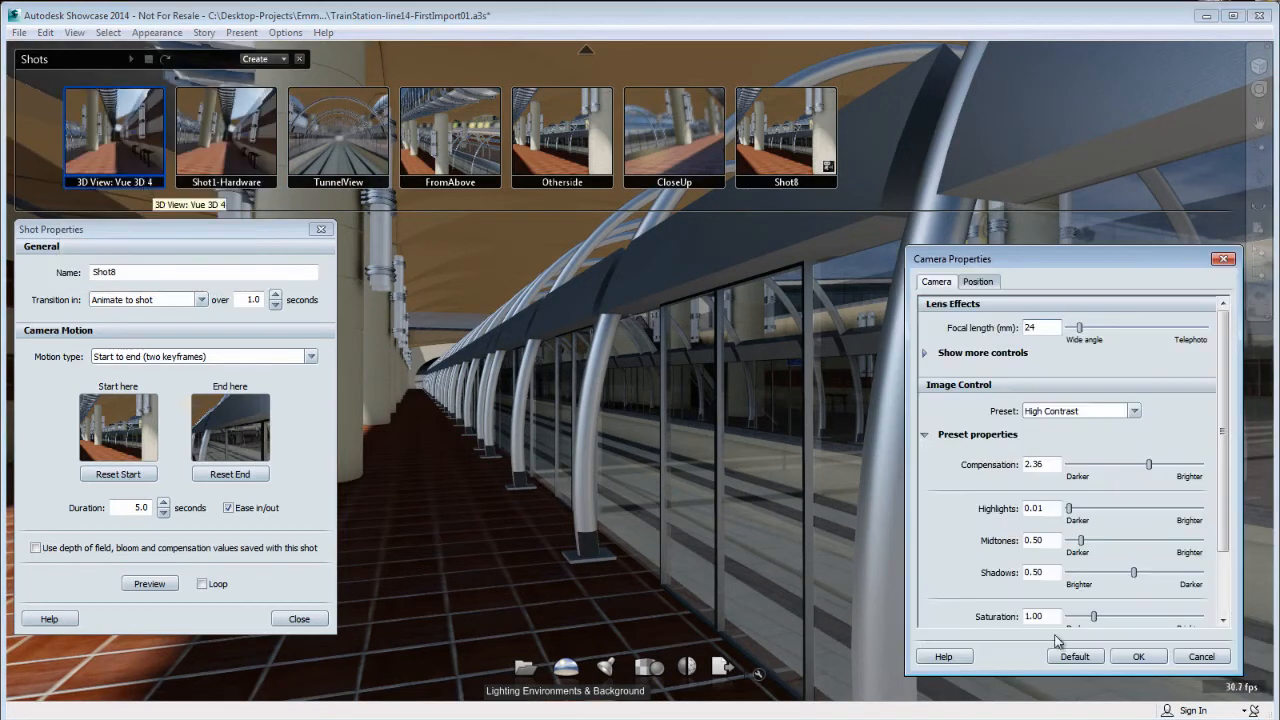
click(978, 281)
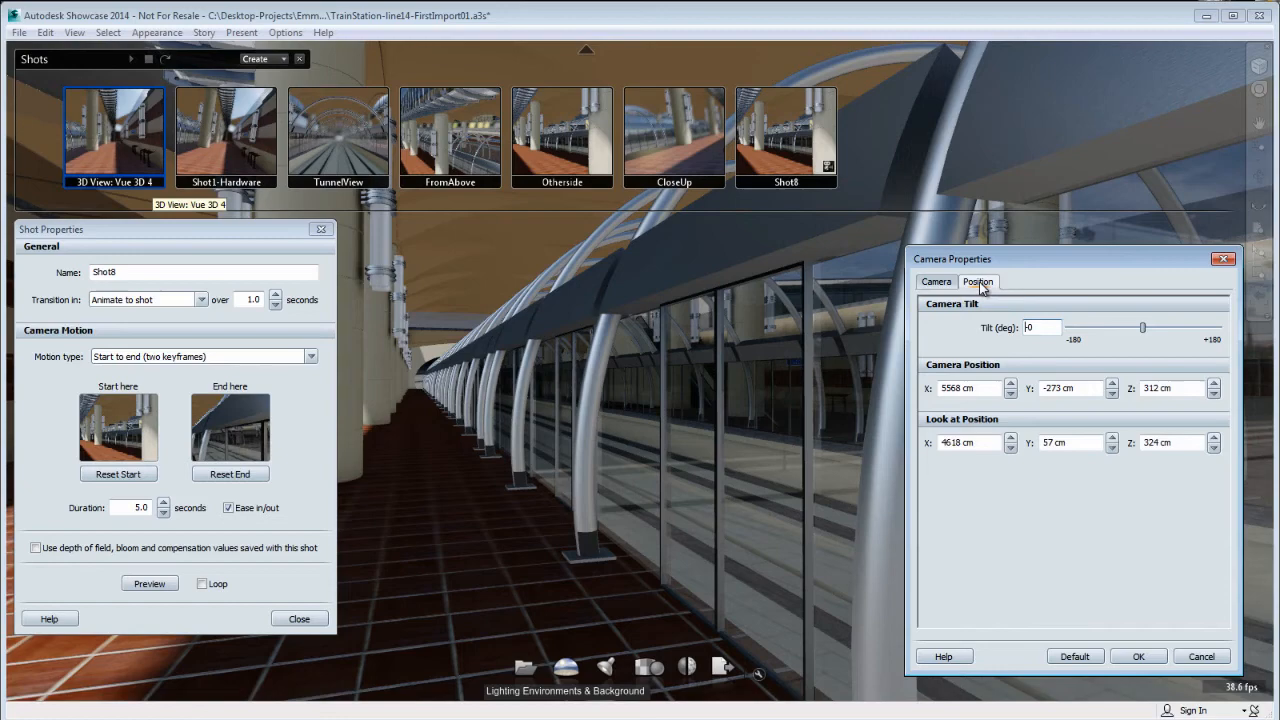
drag(1143, 327, 1147, 327)
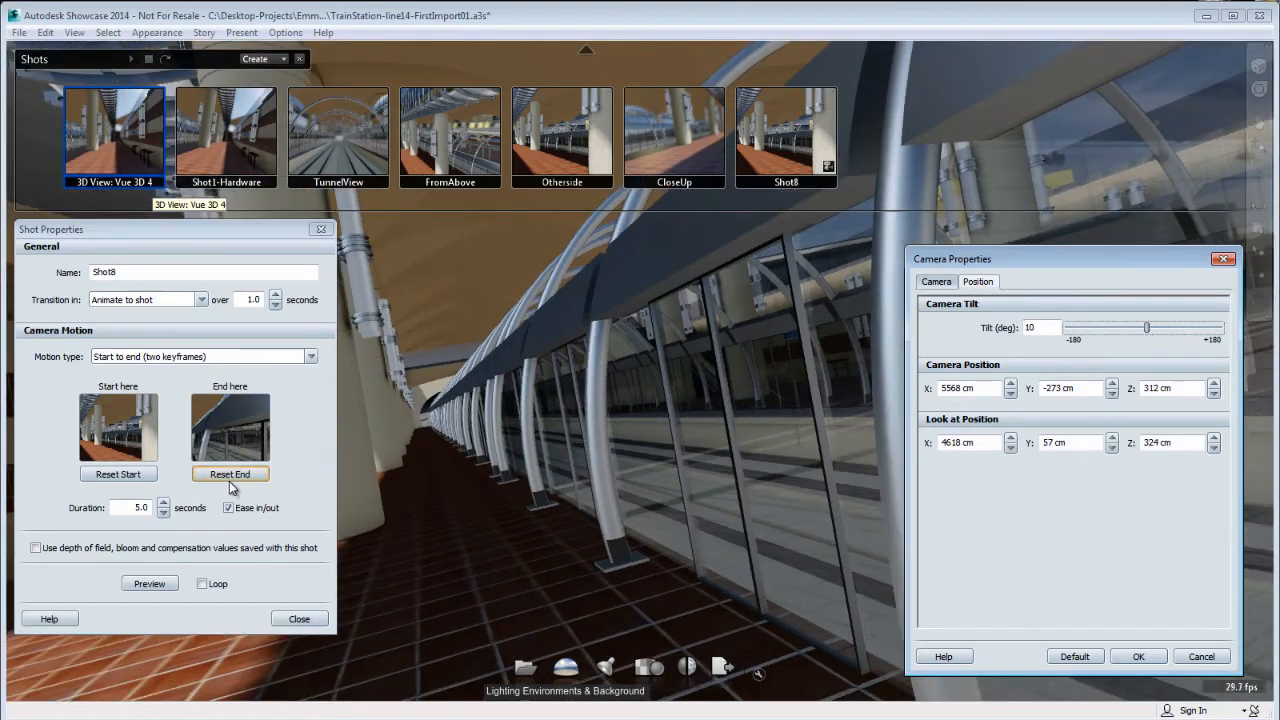
click(229, 473)
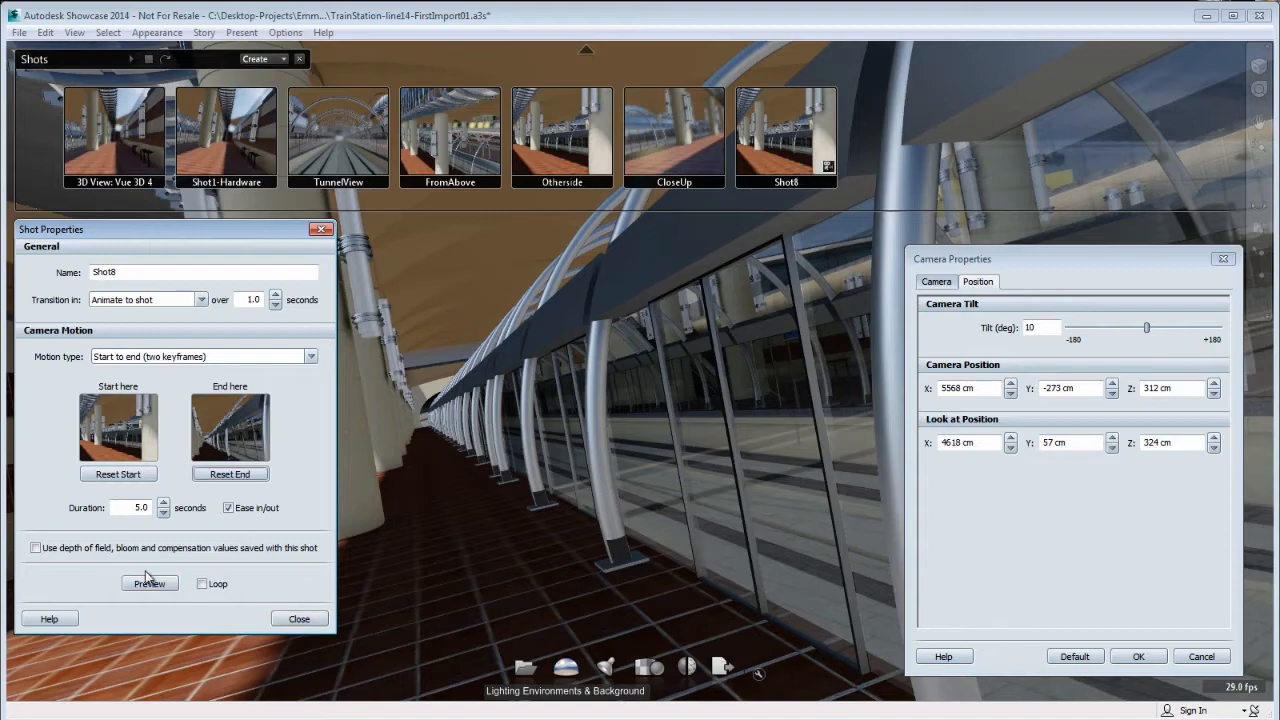
Preview Shot8's camera move, stop it, and move the view further along the platform
click(149, 583)
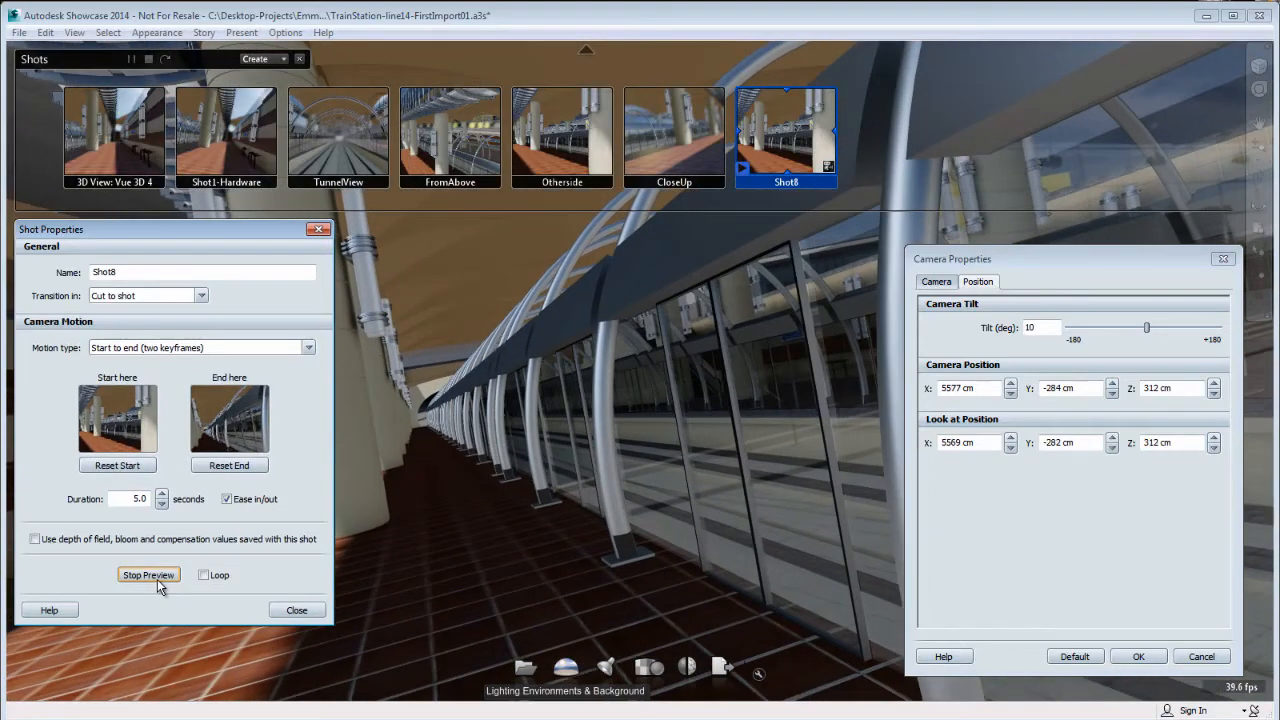
click(148, 574)
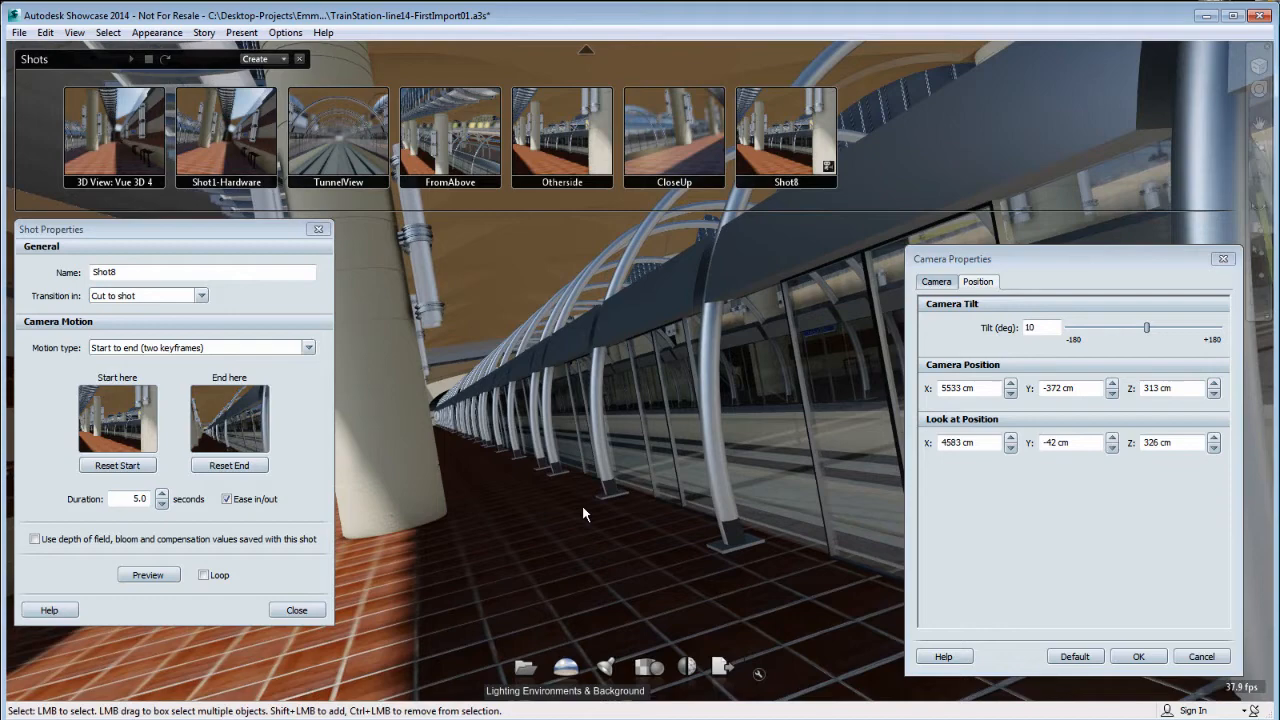
drag(585, 514, 555, 485)
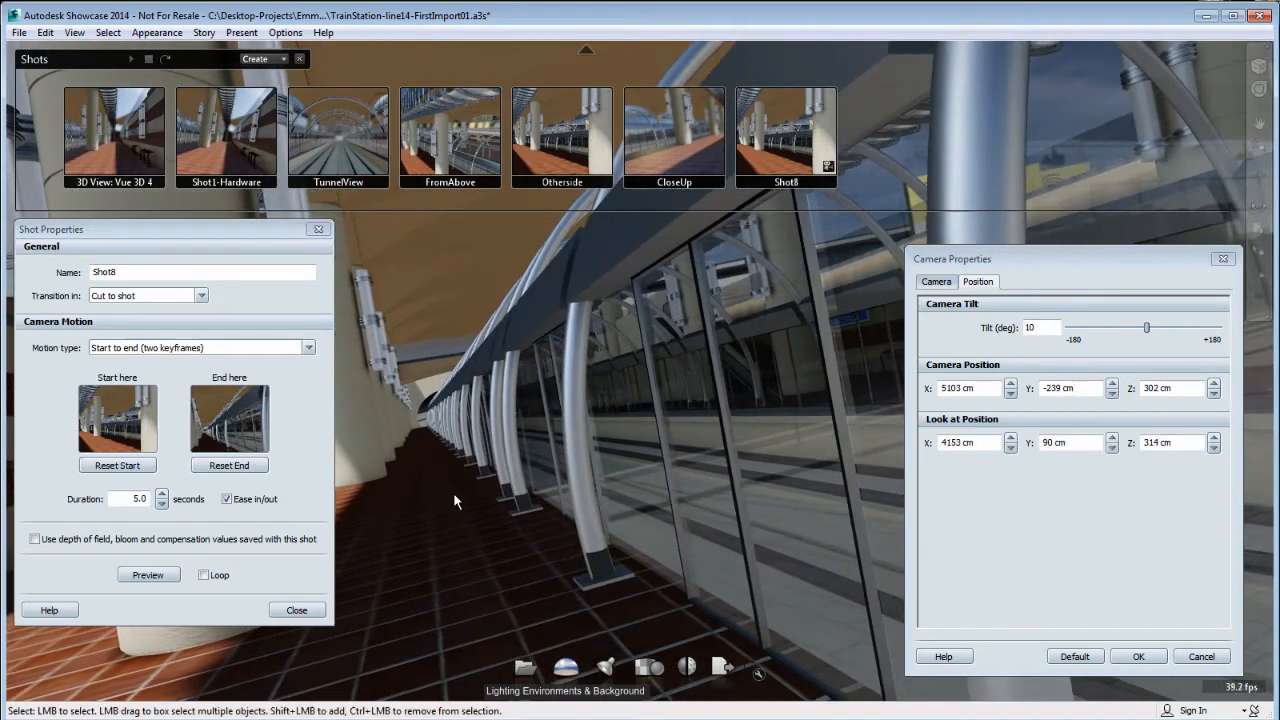
click(147, 574)
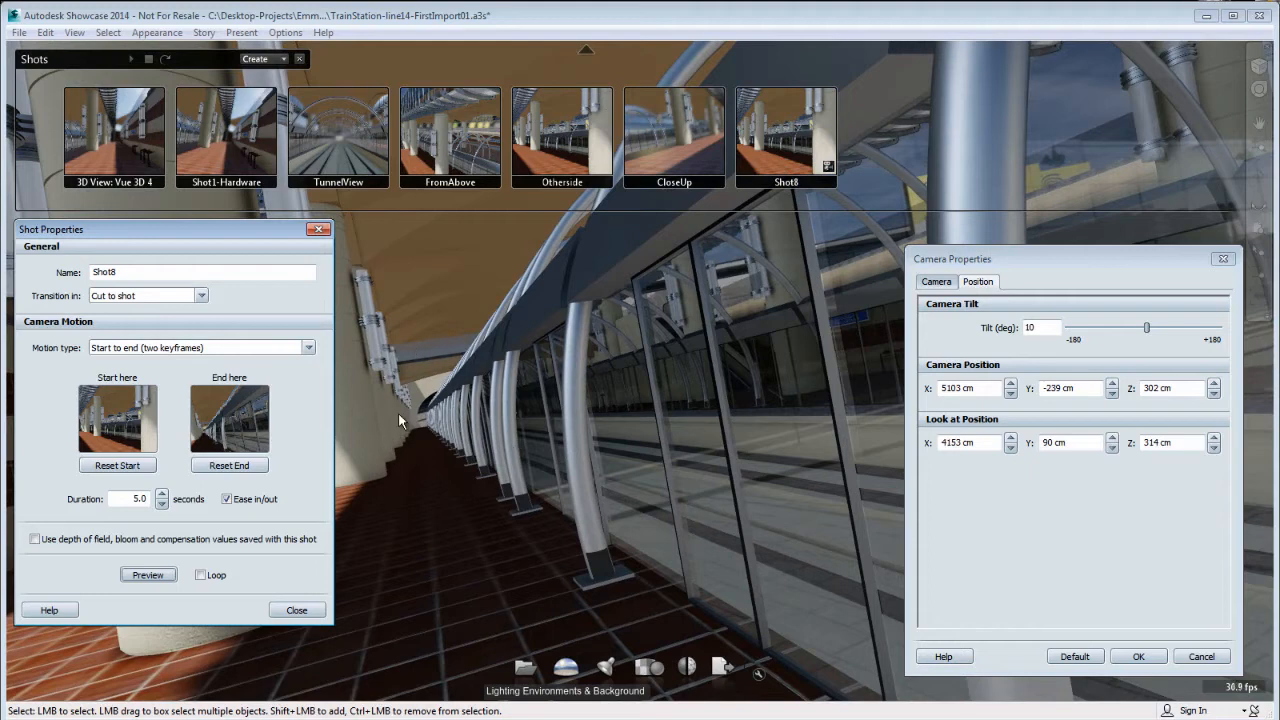
mouse_move(940, 277)
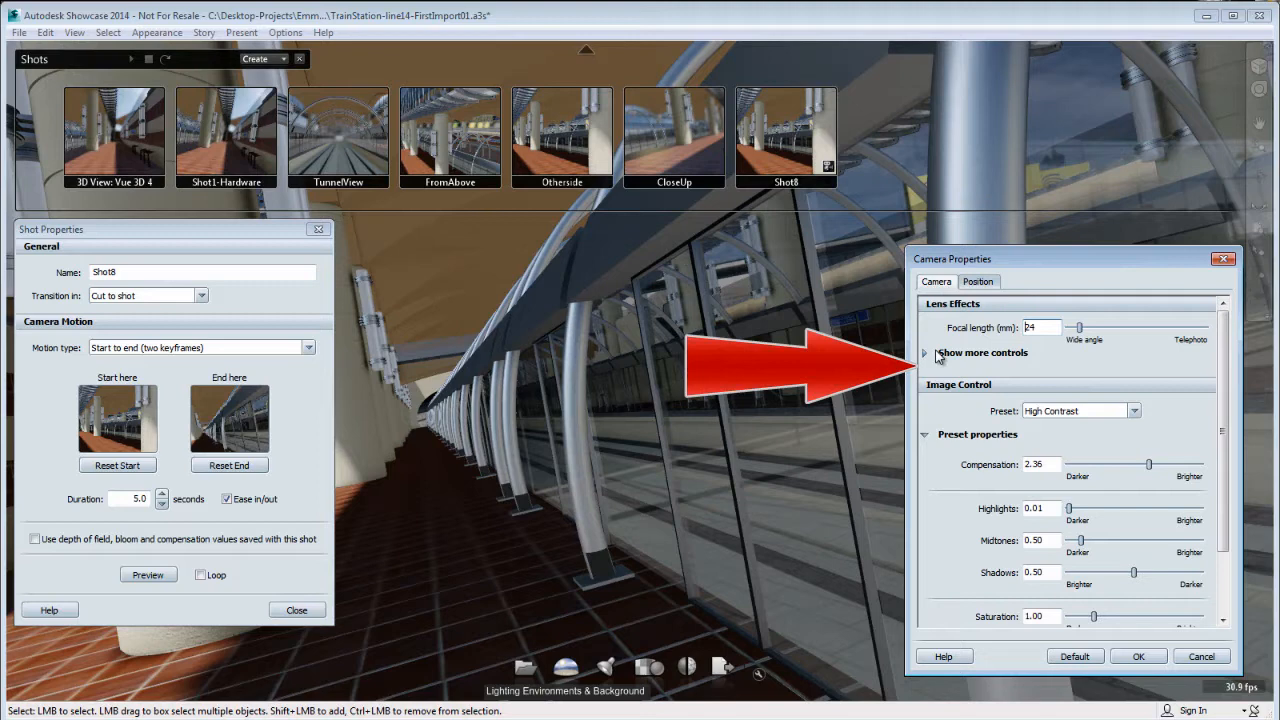
Turn on depth of field and focus on the platform's glass wall at about 295 cm
click(924, 352)
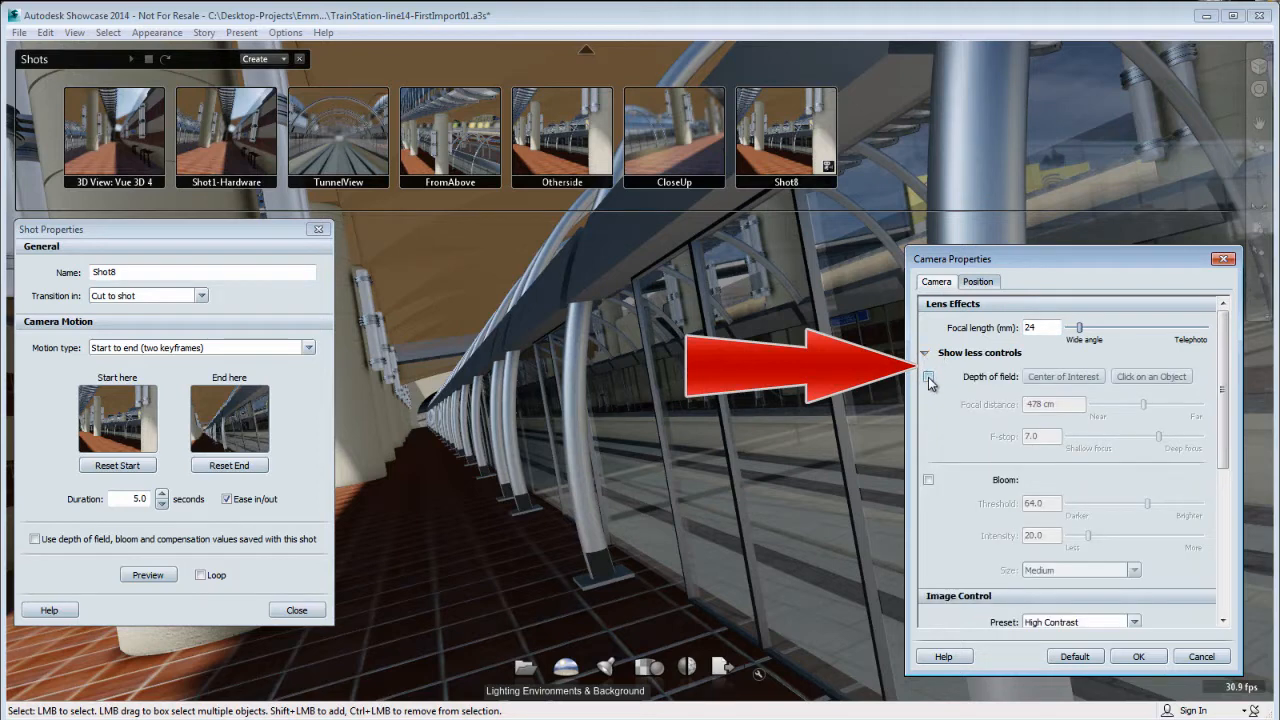
click(928, 377)
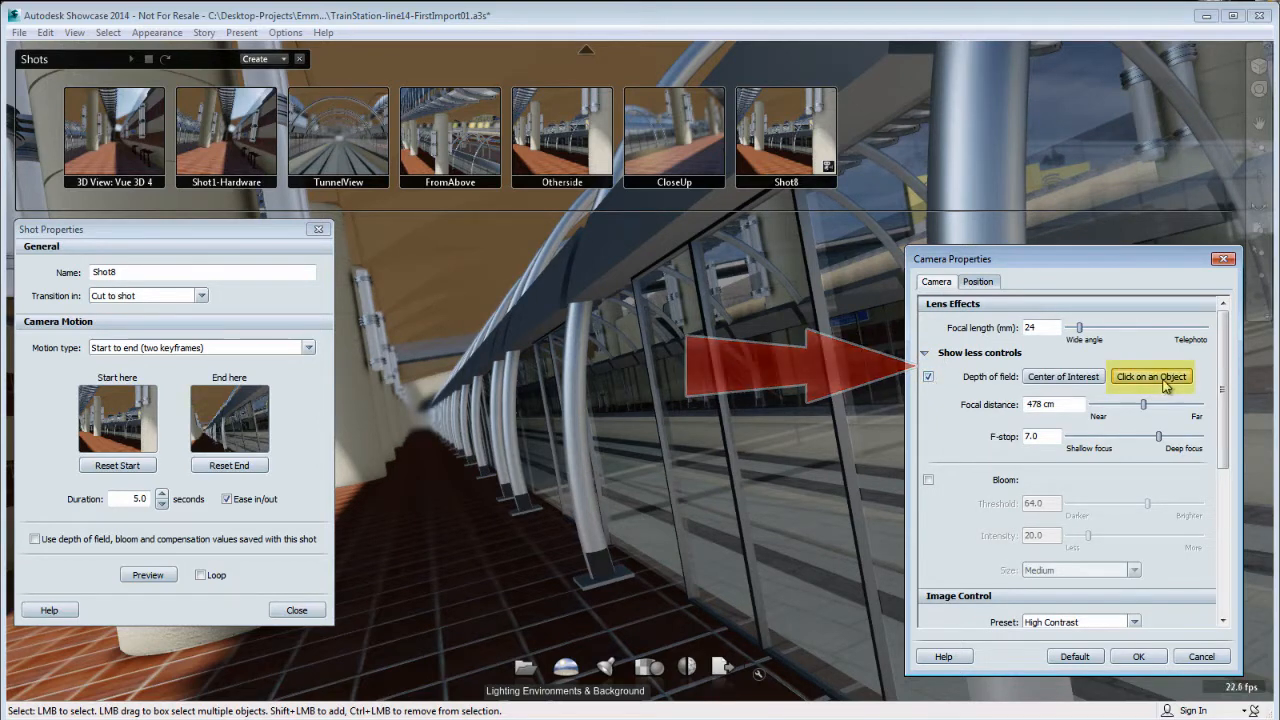
click(1150, 376)
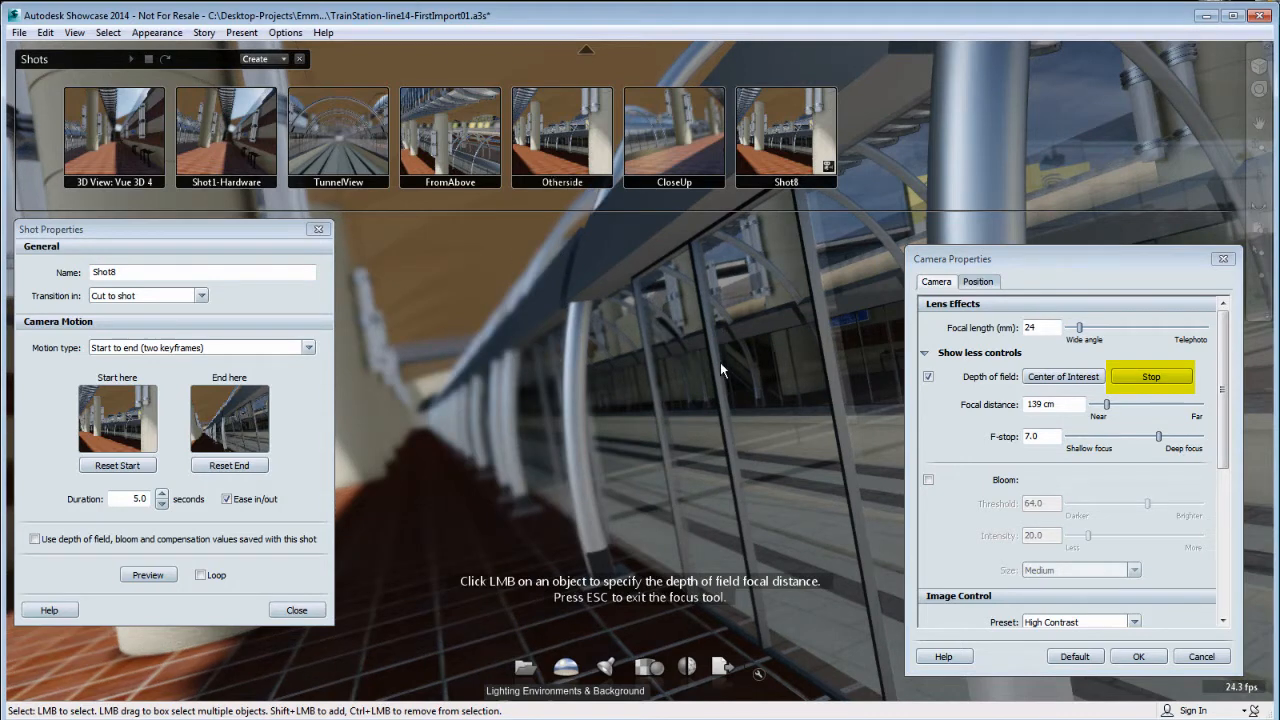
click(1150, 376)
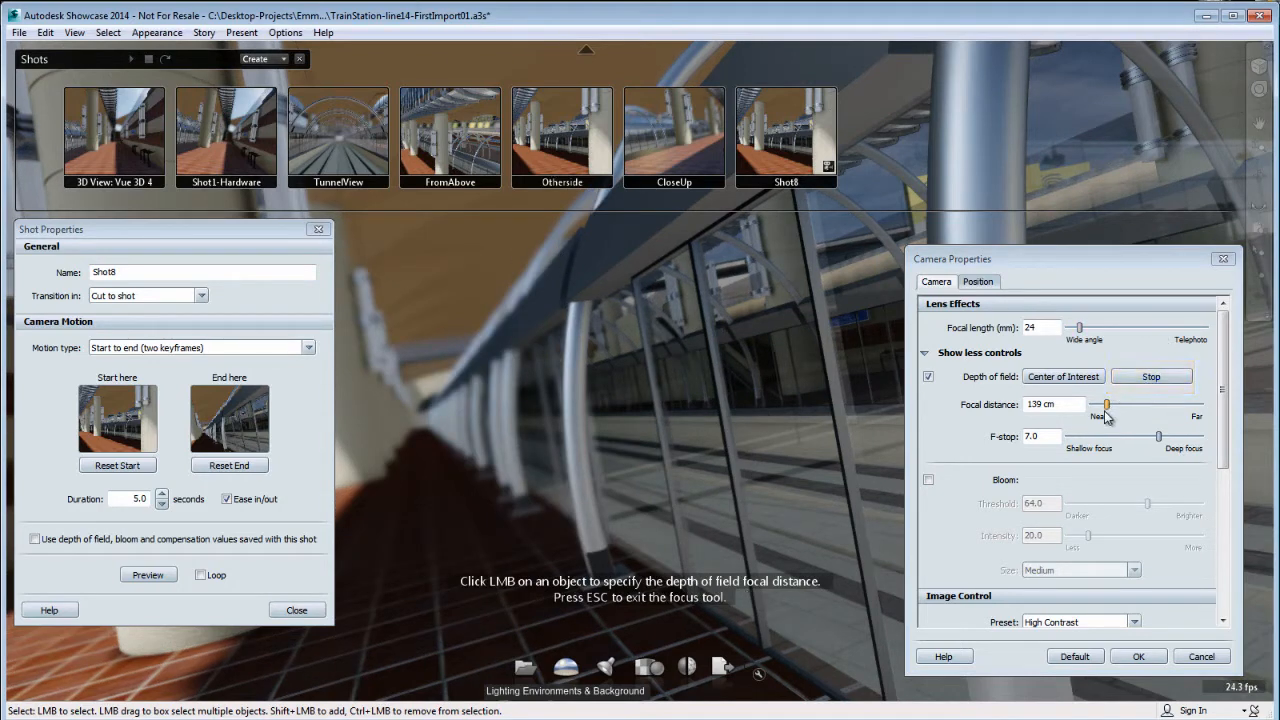
drag(1107, 404, 1120, 404)
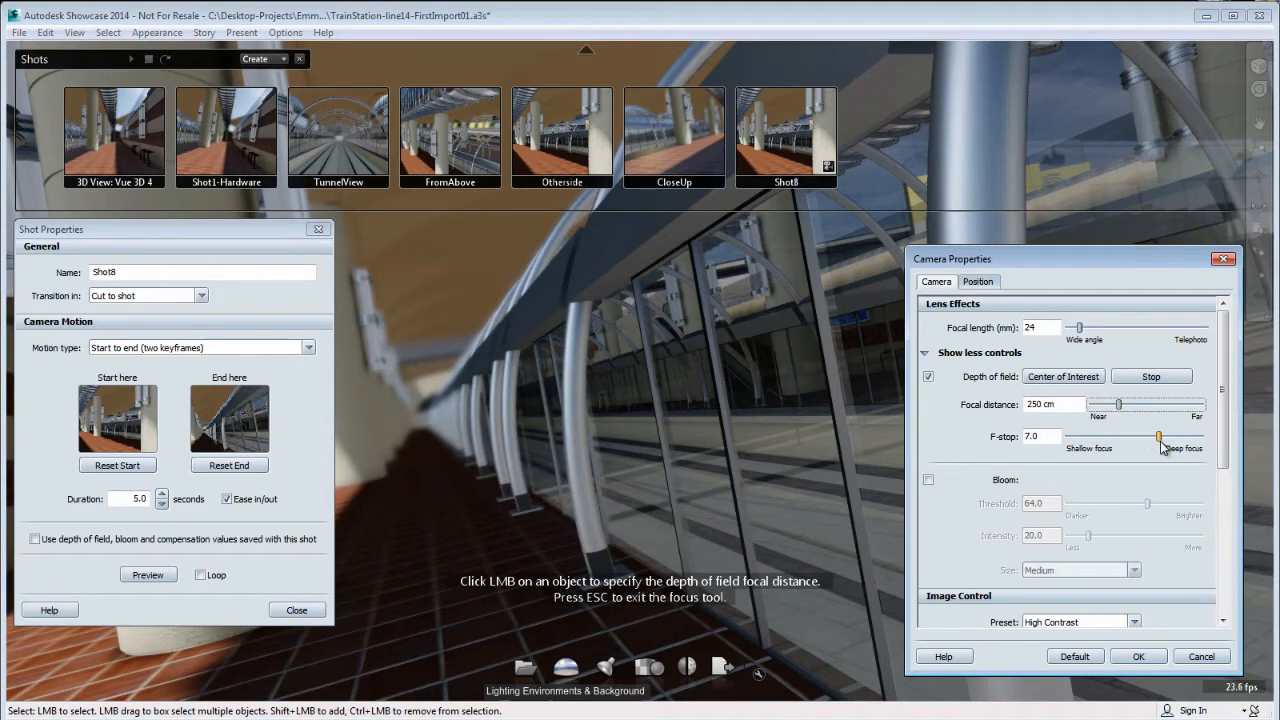
Adjust the F-stop slider to settle the end view's focus at f-stop 4.8
drag(1158, 437, 1180, 437)
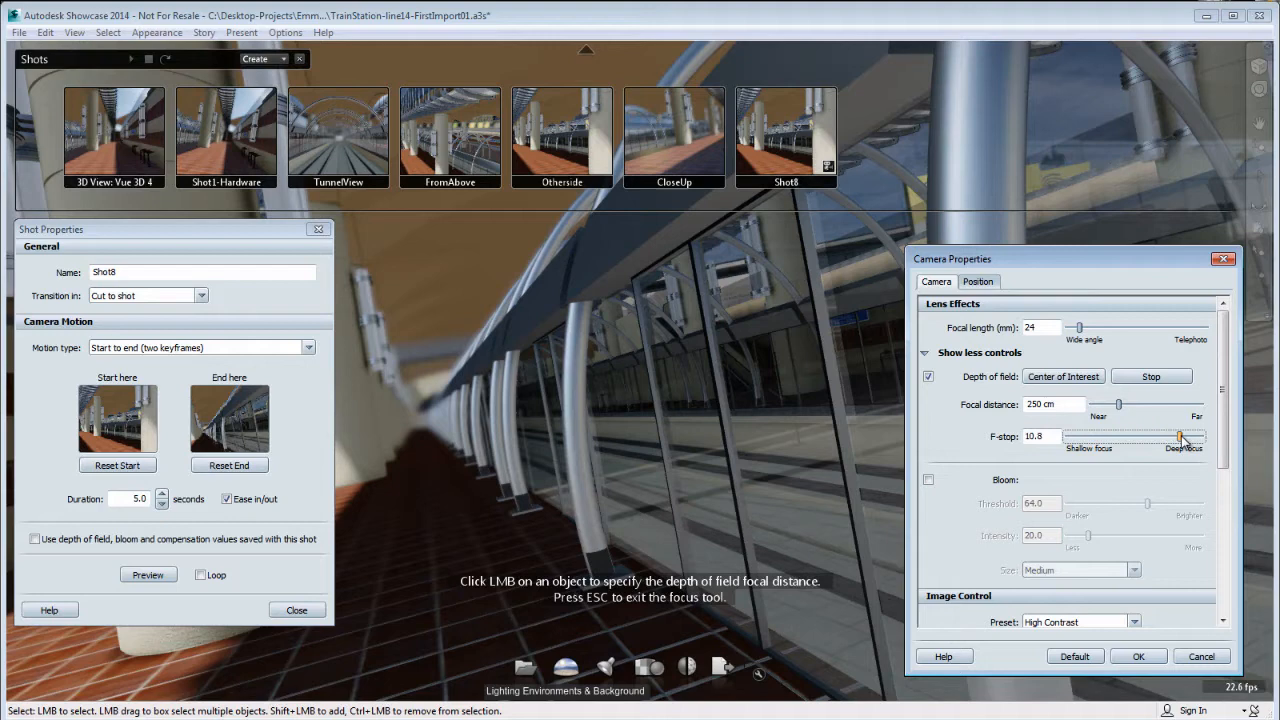
drag(1180, 437, 1163, 437)
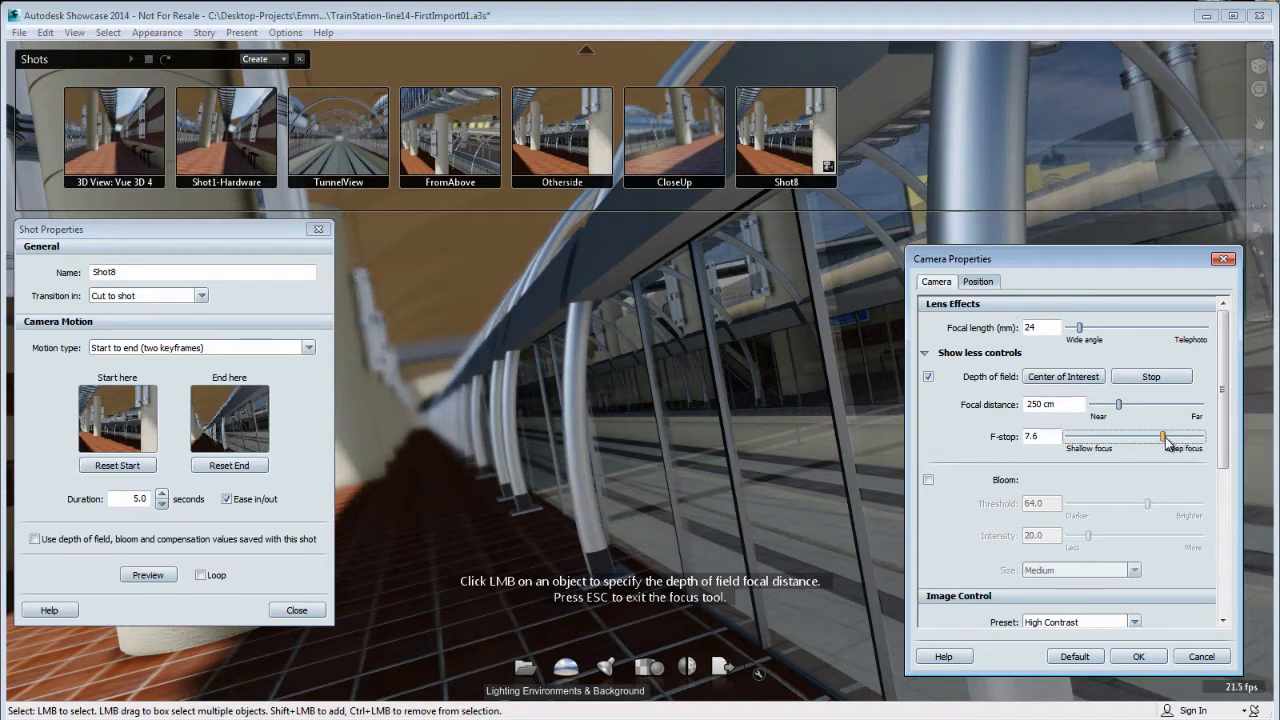
drag(1163, 438, 1157, 438)
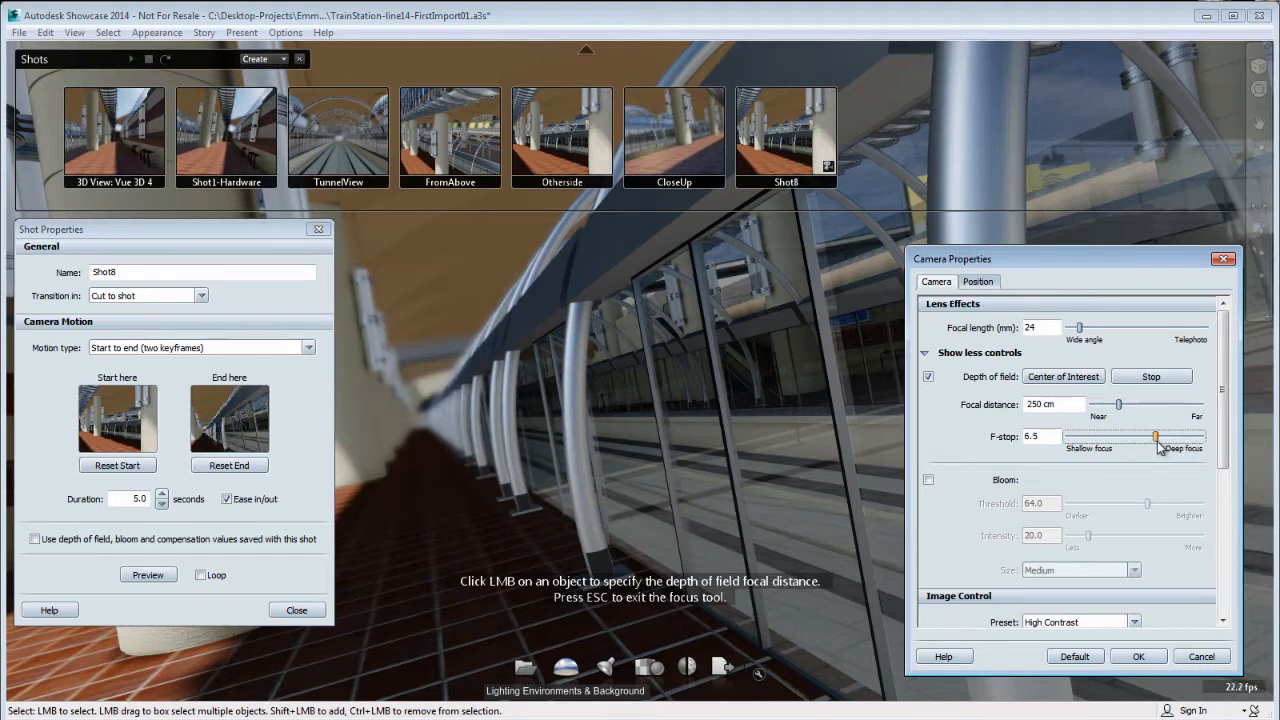
drag(1157, 437, 1140, 437)
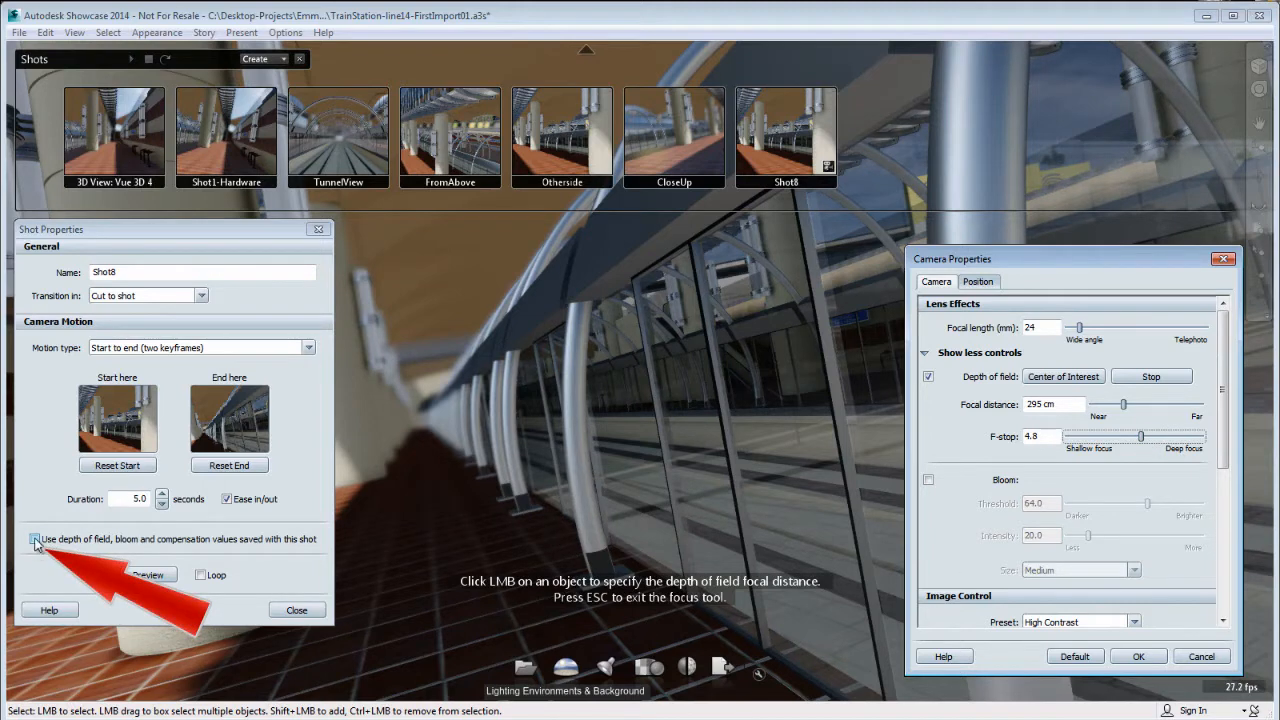
Make Shot8 use its saved depth-of-field values, exit focus picking, and switch to the Otherside shot
click(34, 539)
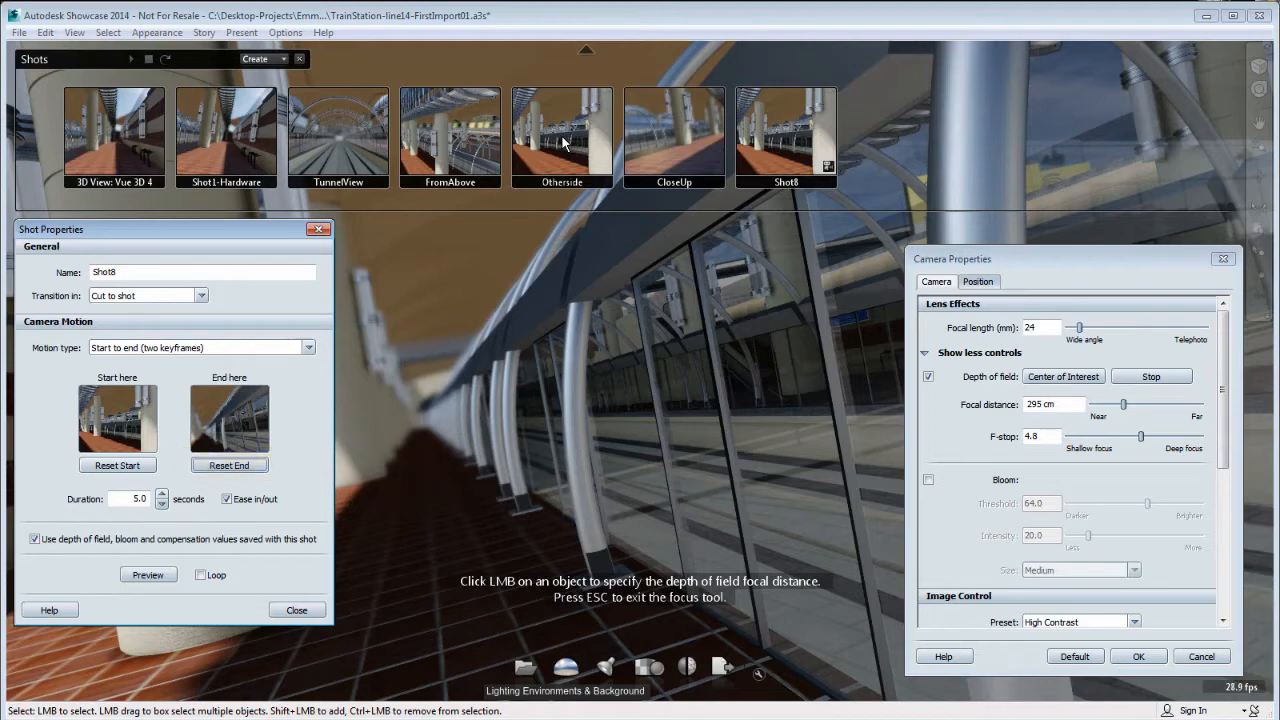
click(147, 574)
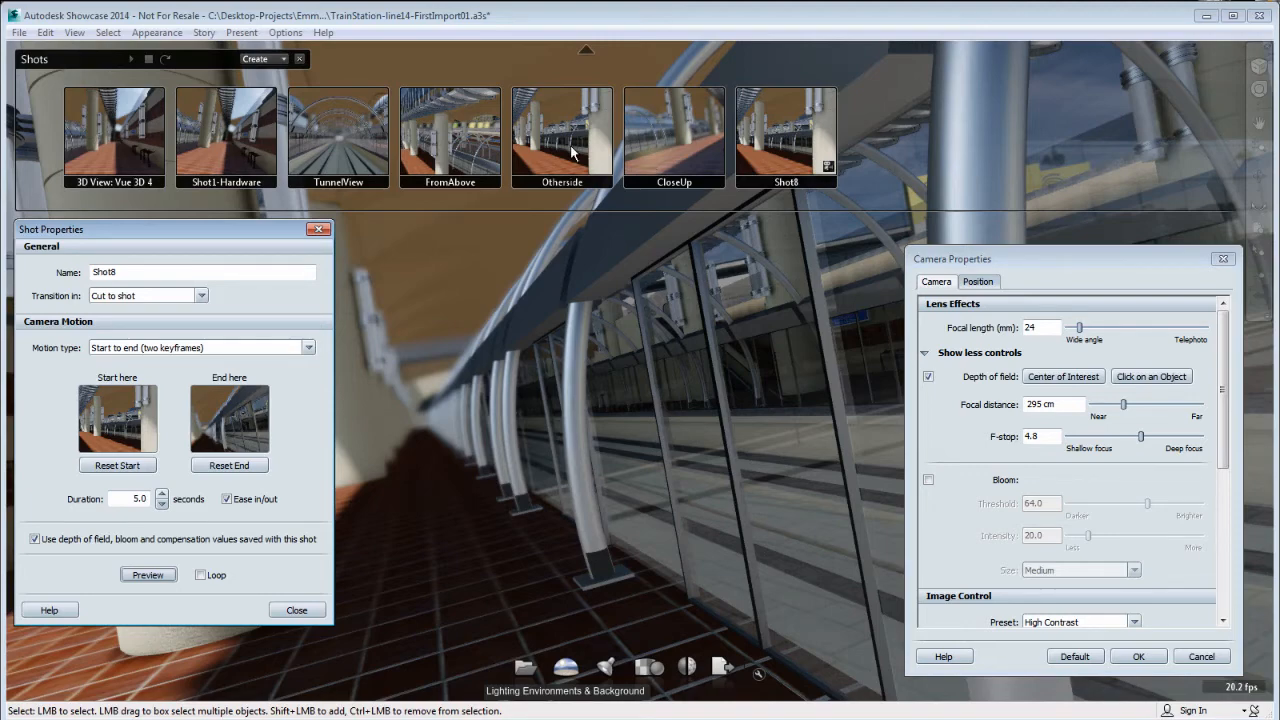
click(561, 137)
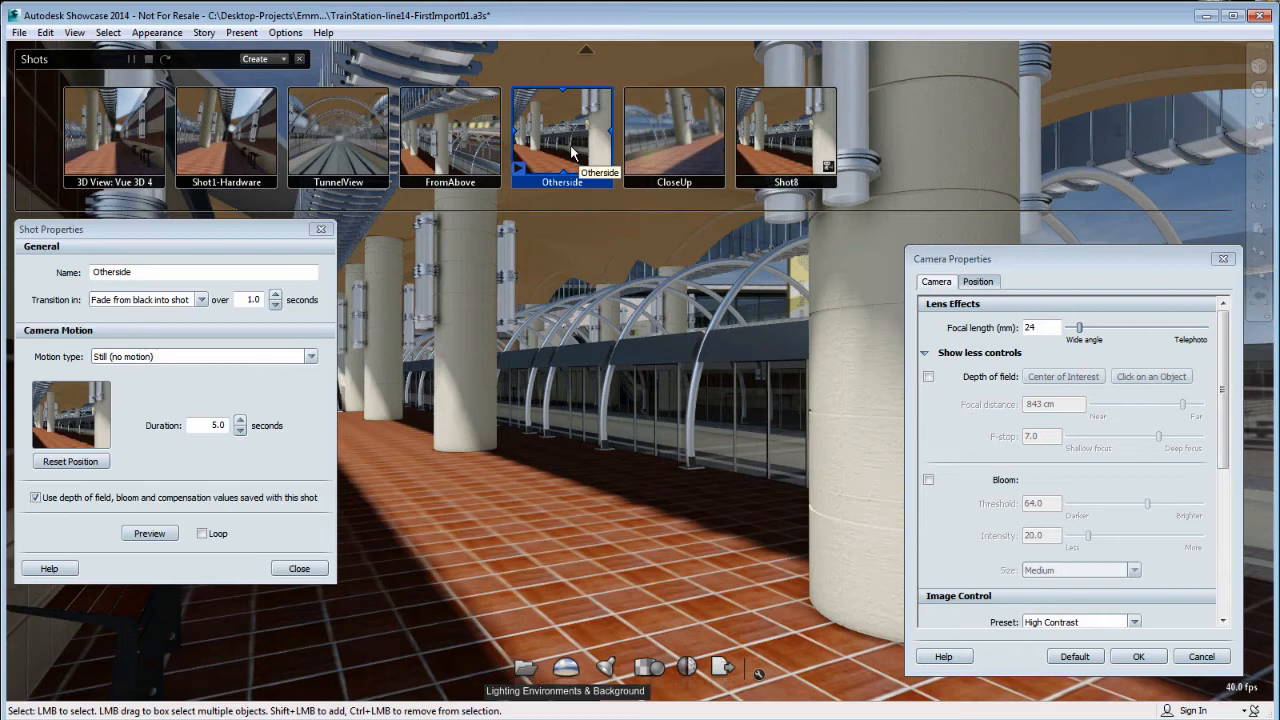
mouse_move(786, 137)
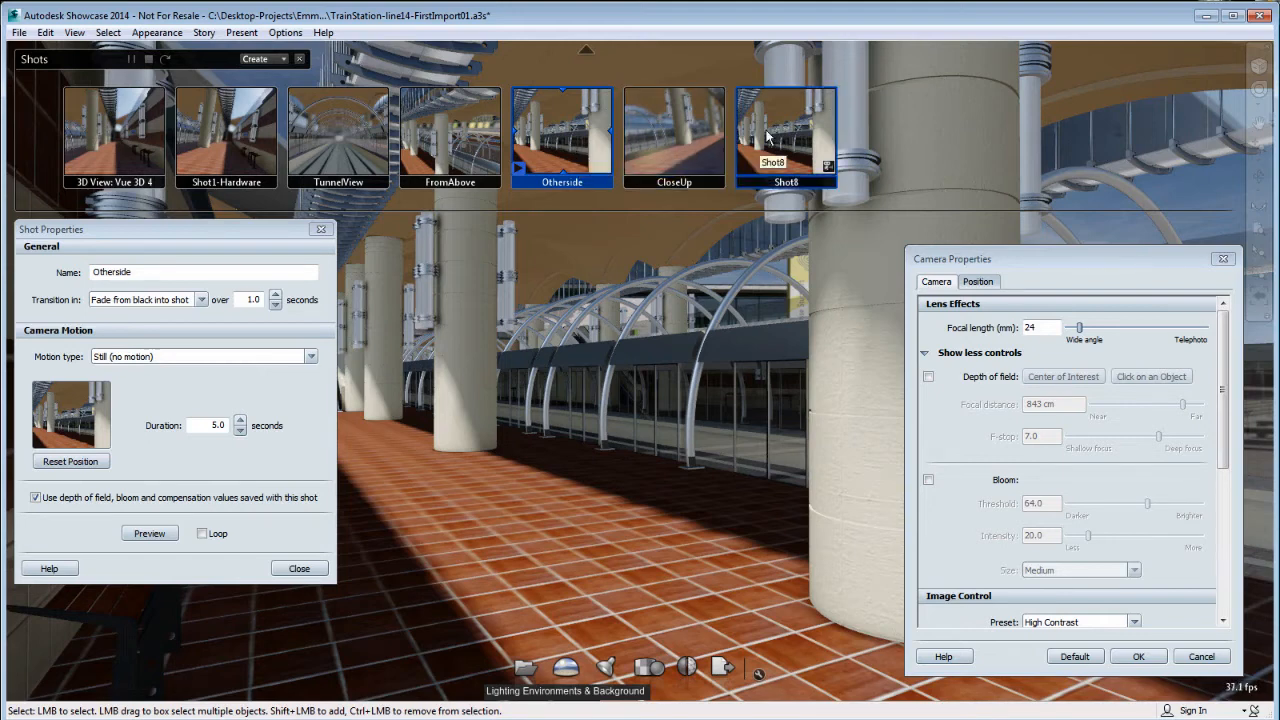
Back on Shot8, turn on depth of field and pick an object for a 544 cm focus at f-stop 7.0
click(785, 135)
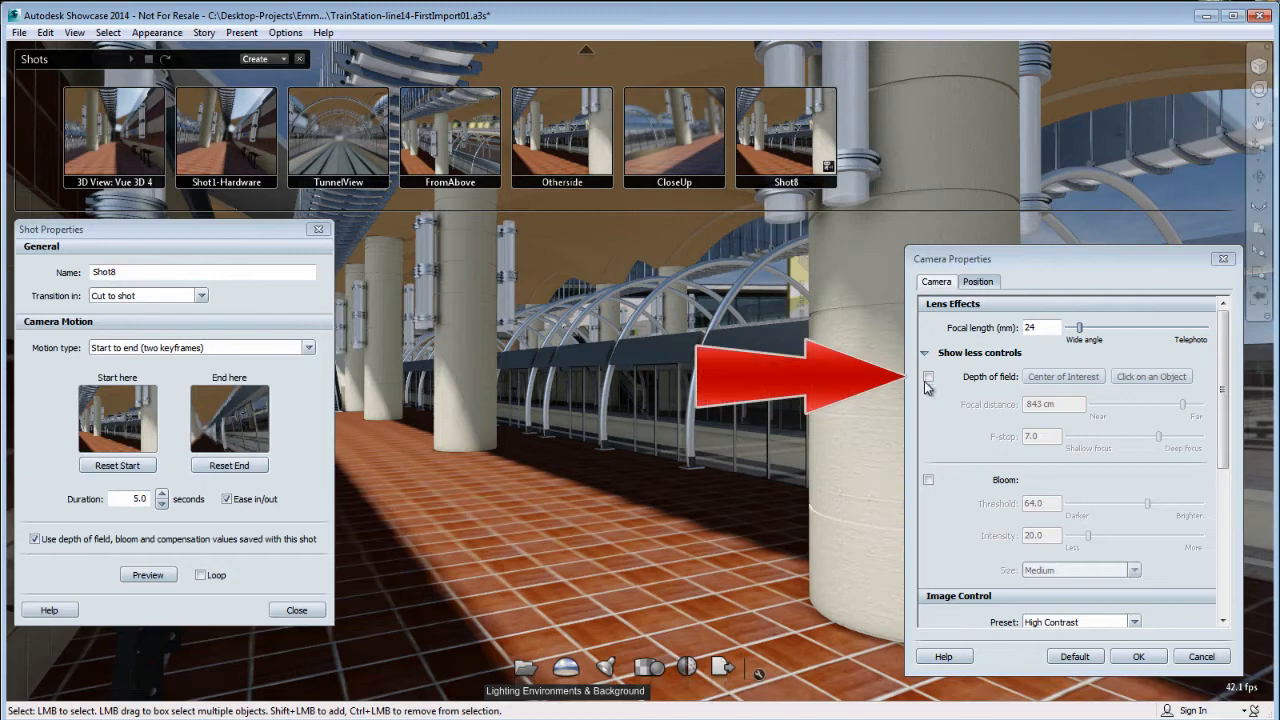
click(928, 376)
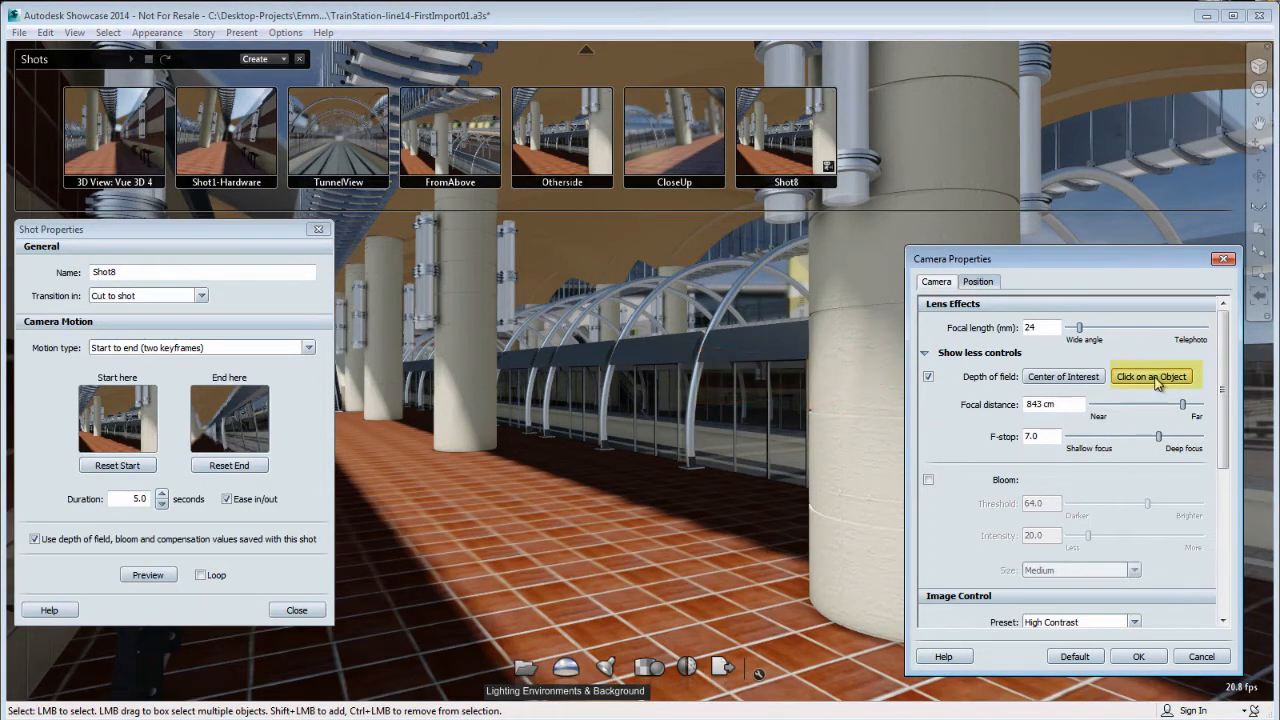
click(1151, 376)
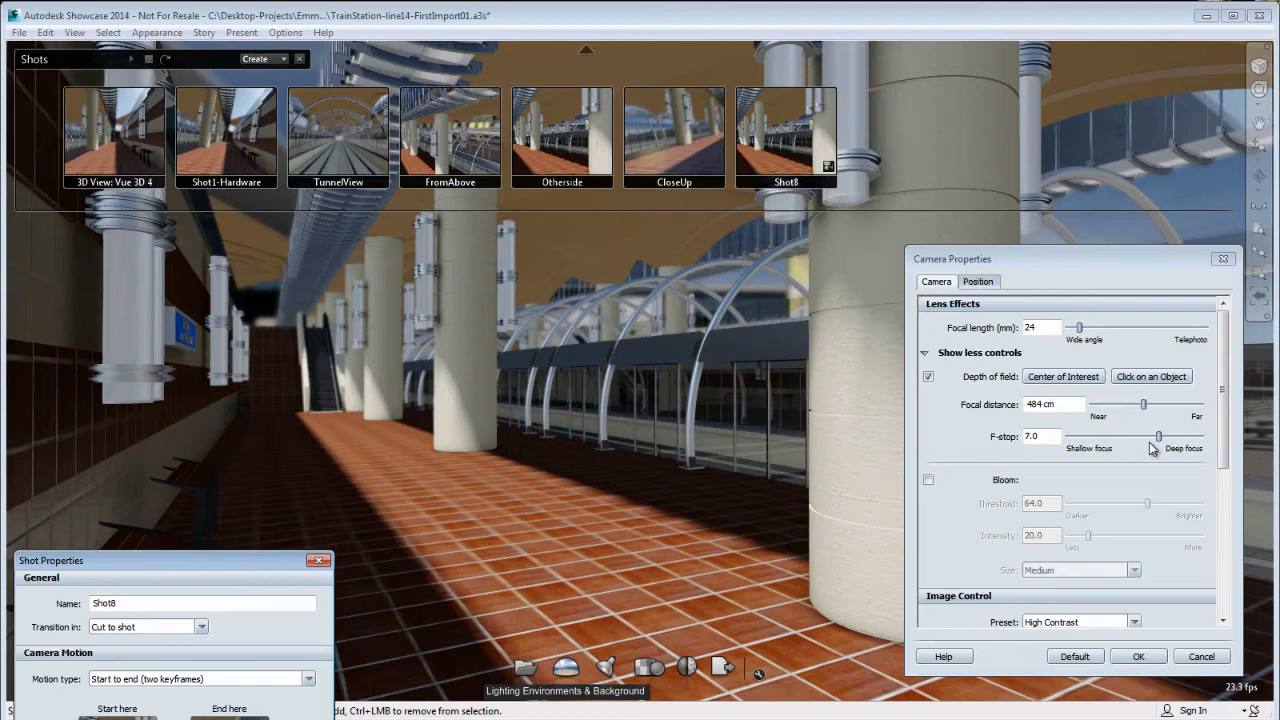
drag(1143, 404, 1135, 404)
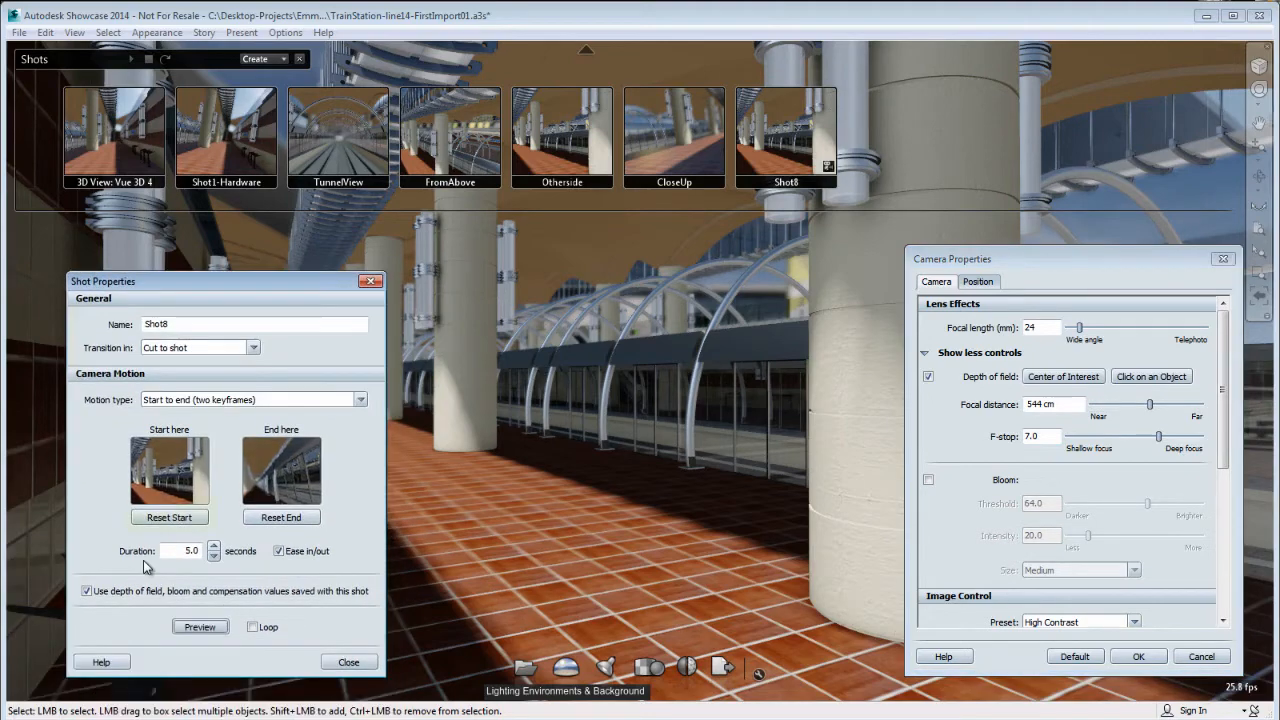
Store the current camera and focus as Shot8's start and begin previewing the shot
click(169, 517)
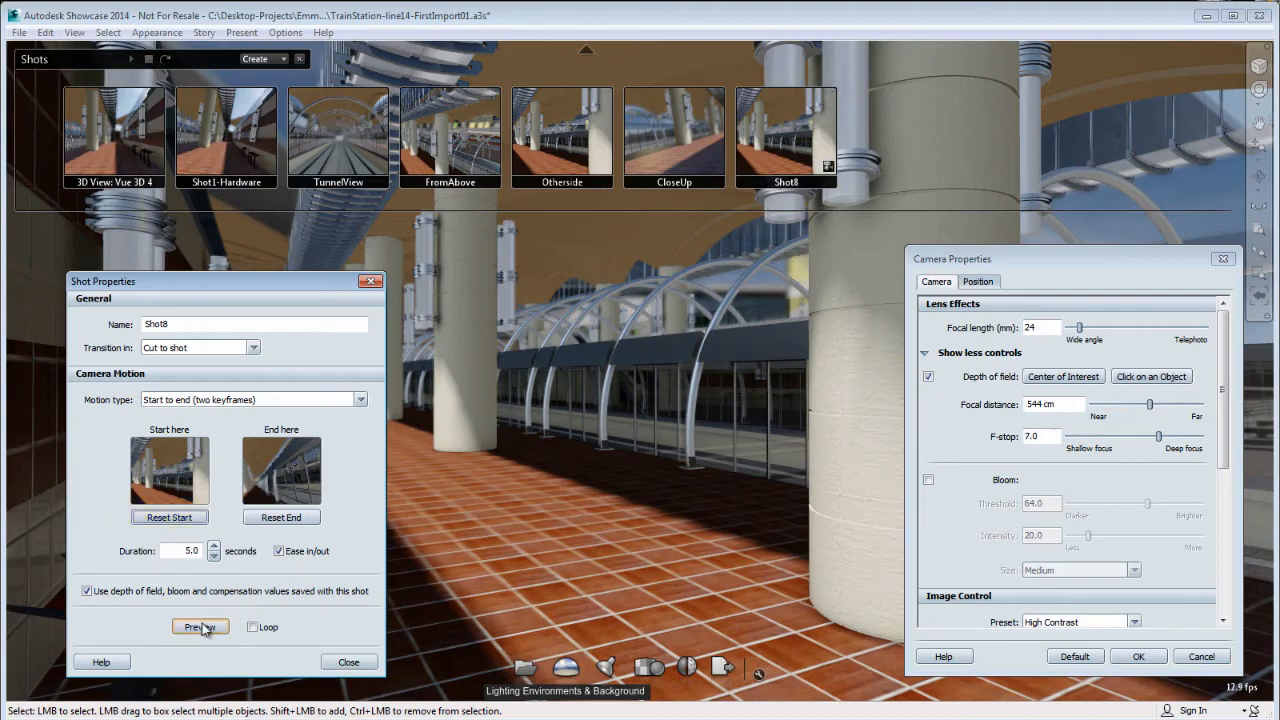
click(200, 627)
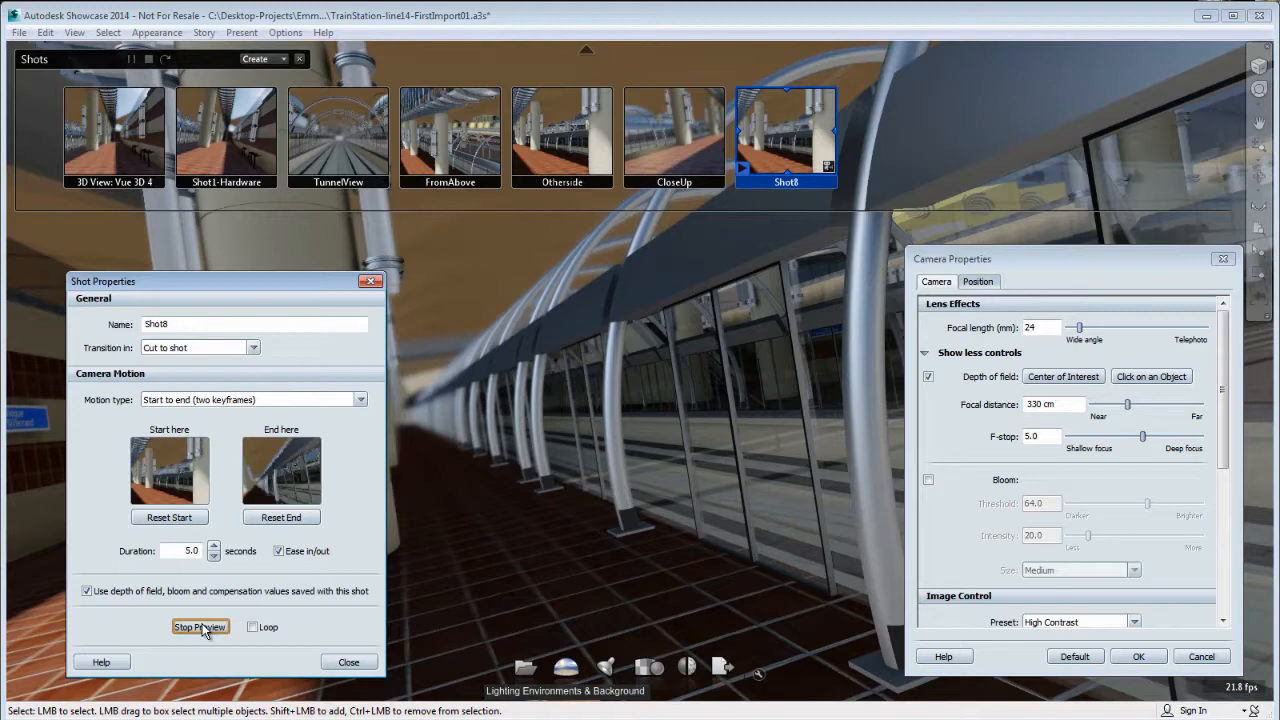
Replay Shot8 to watch focal distance and F-stop interpolate, then close the property dialogs
click(199, 627)
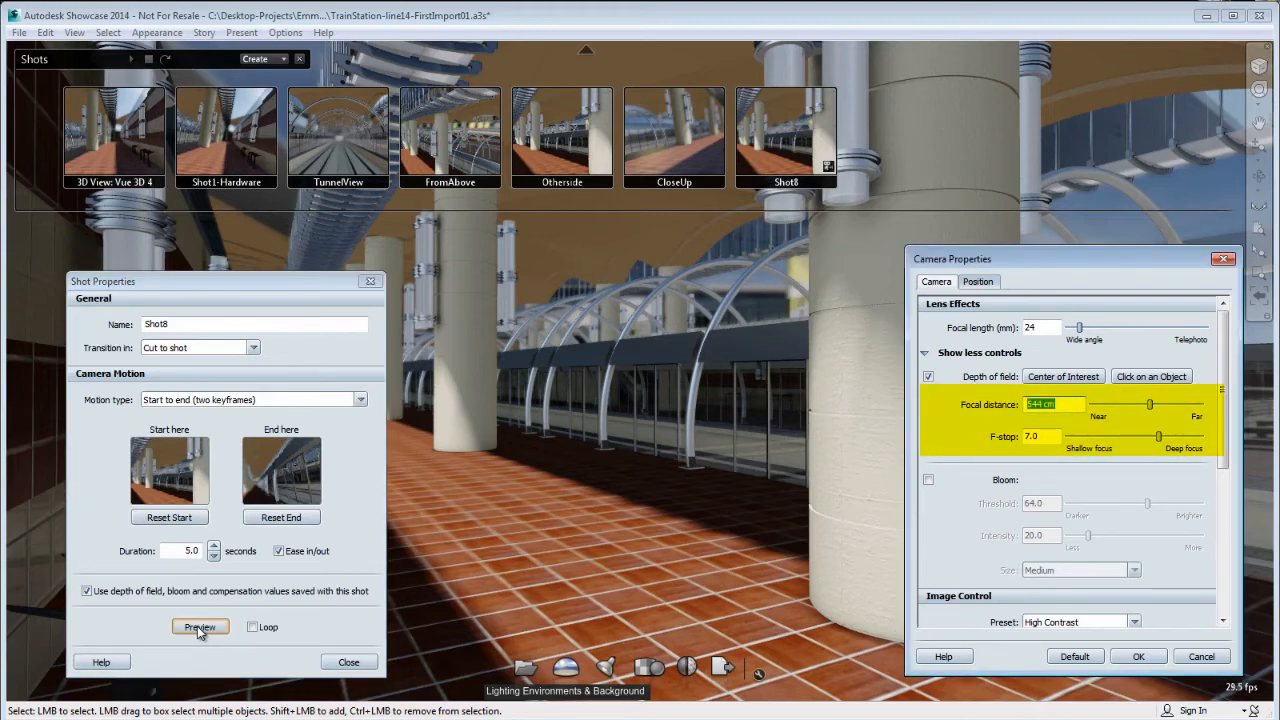
click(199, 627)
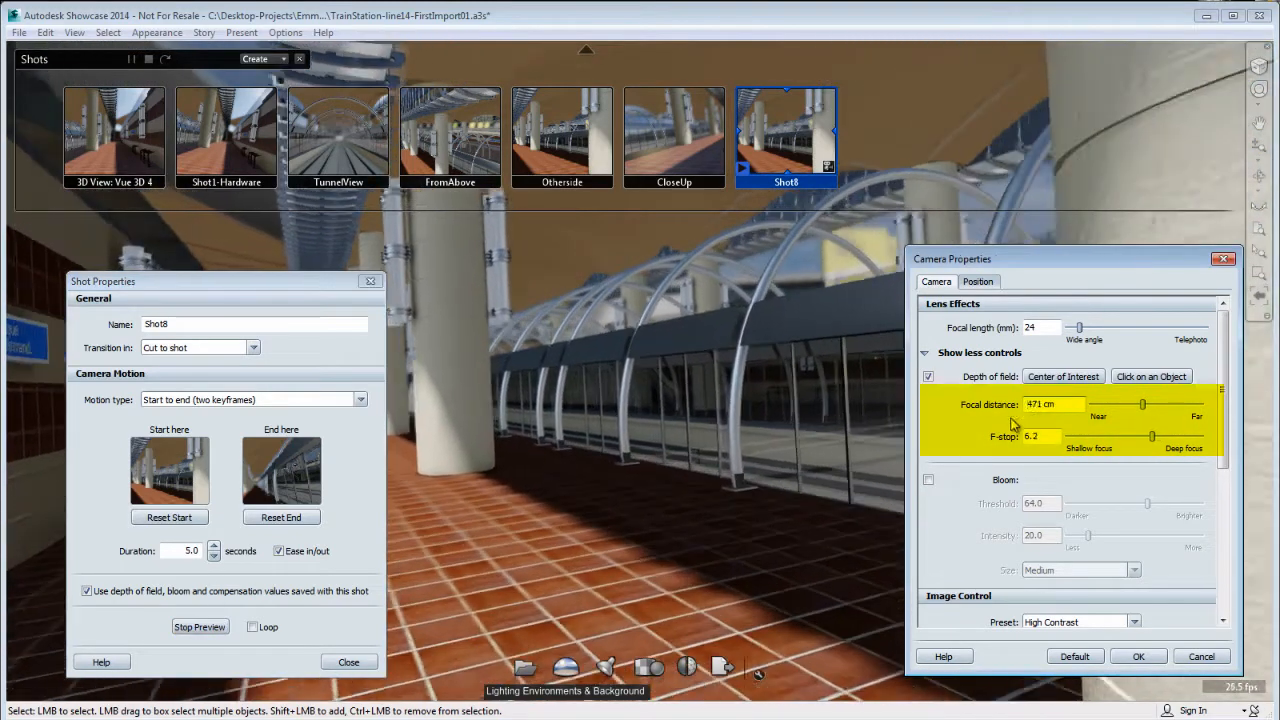
drag(1143, 404, 1127, 404)
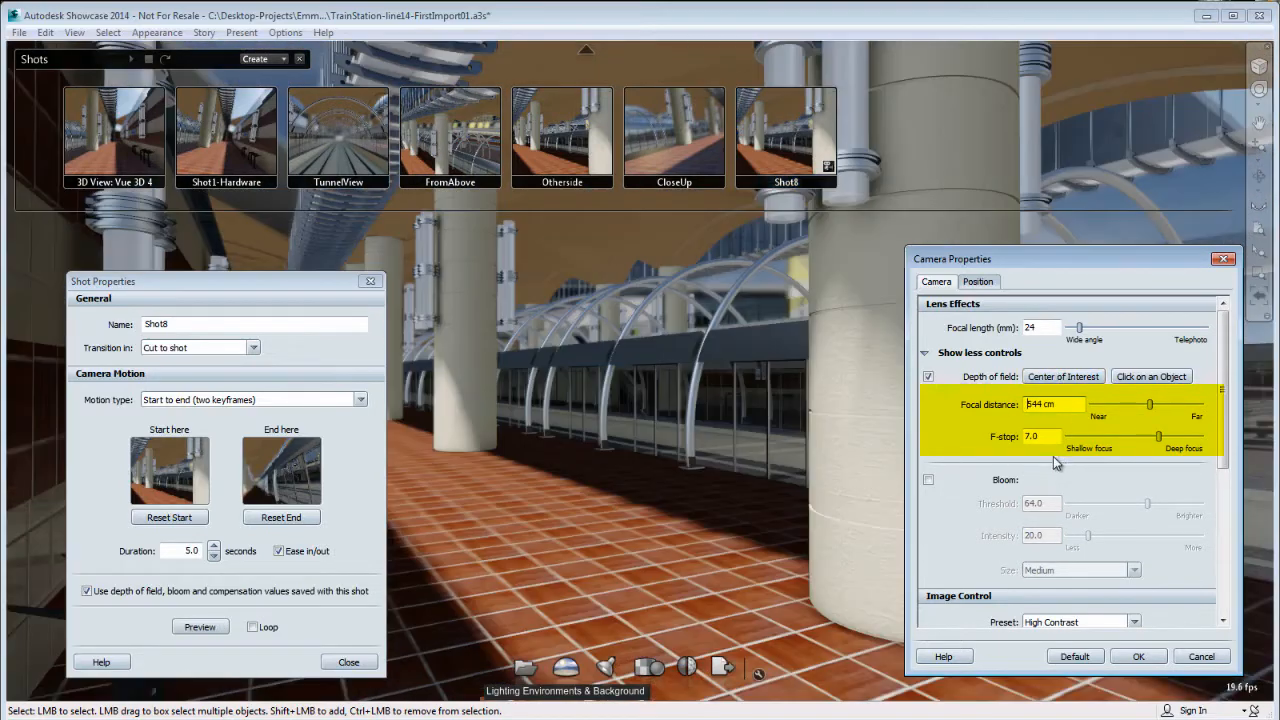
click(199, 626)
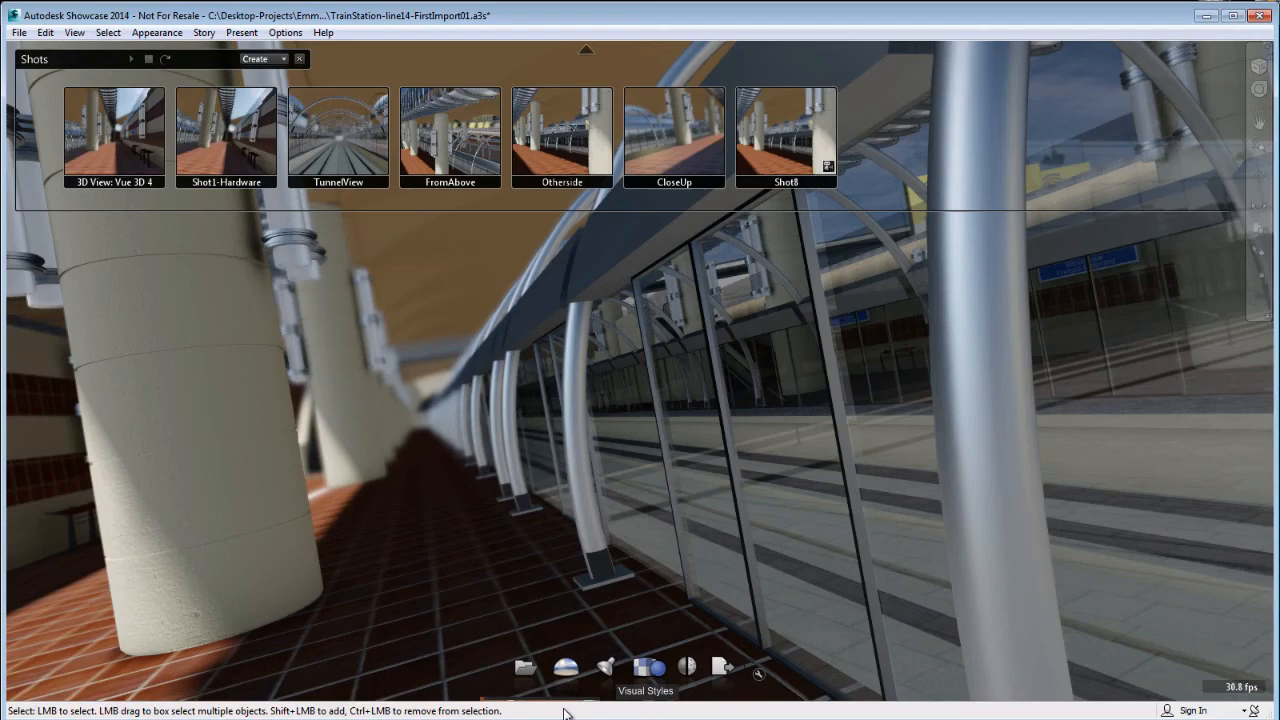
mouse_move(606, 667)
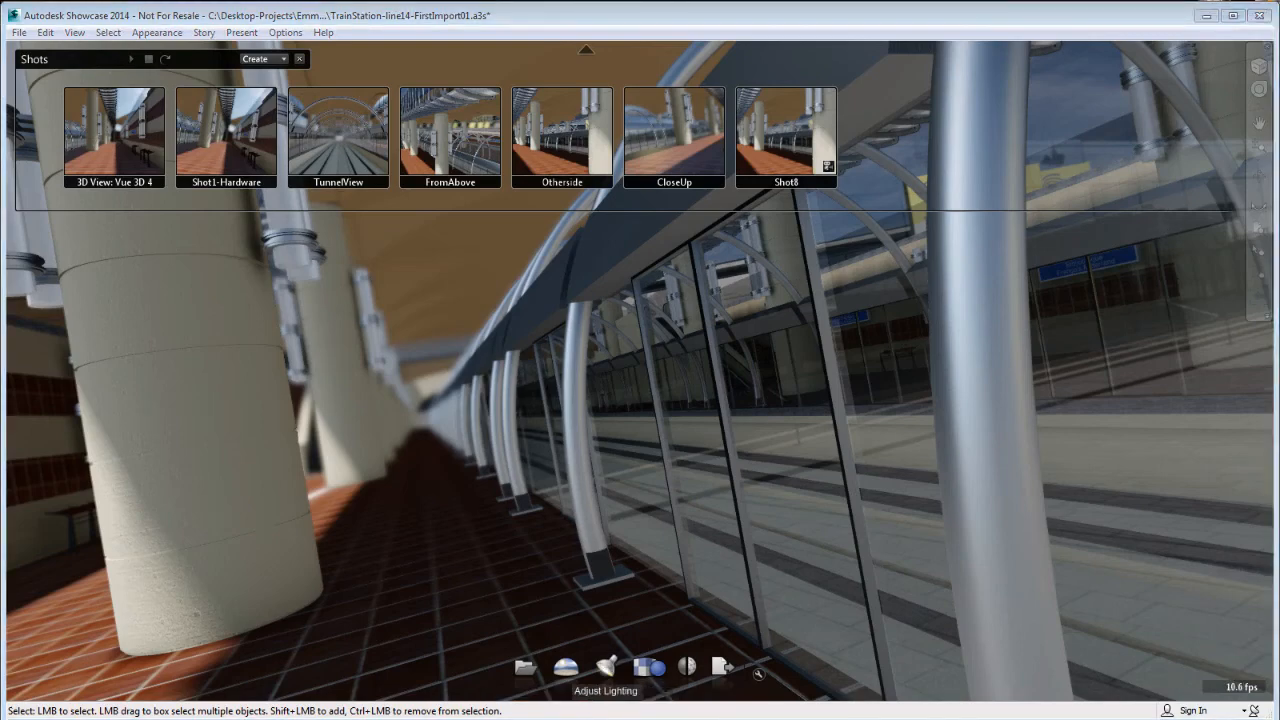